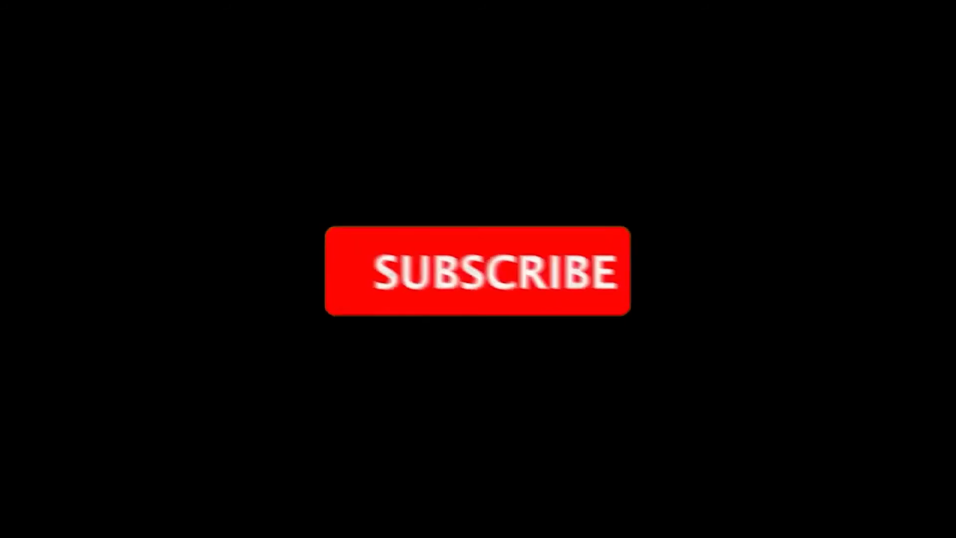
{"action": "left_click", "coordinate": [477, 271]}
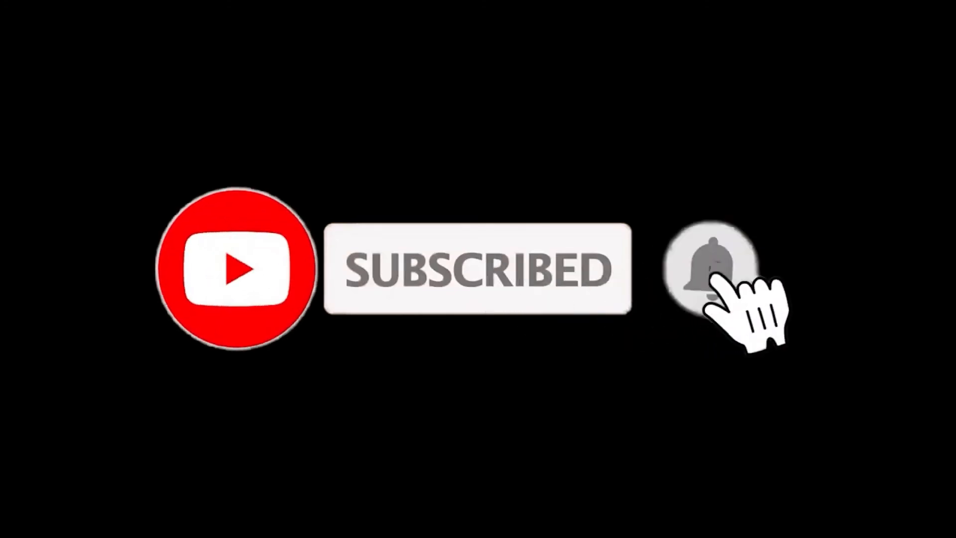